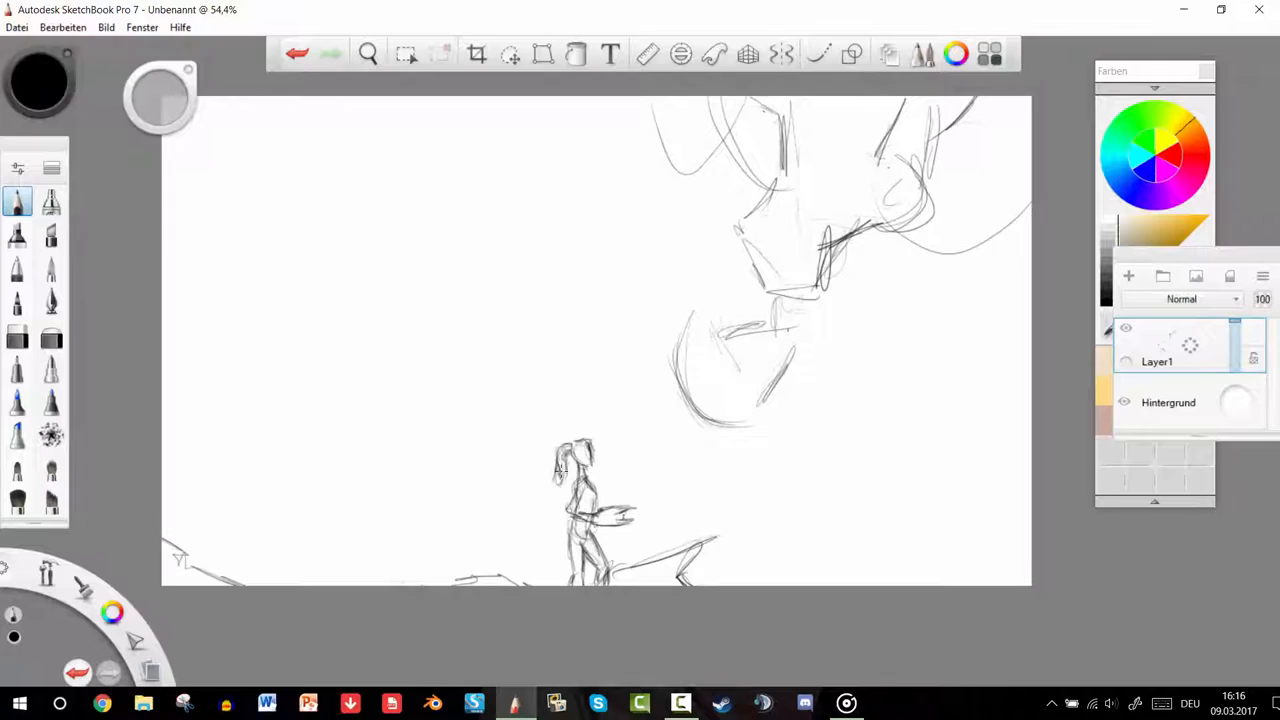
- Add a new layer and ink GLaDOS's mechanical details over the rough sketch
left_click(1128, 275)
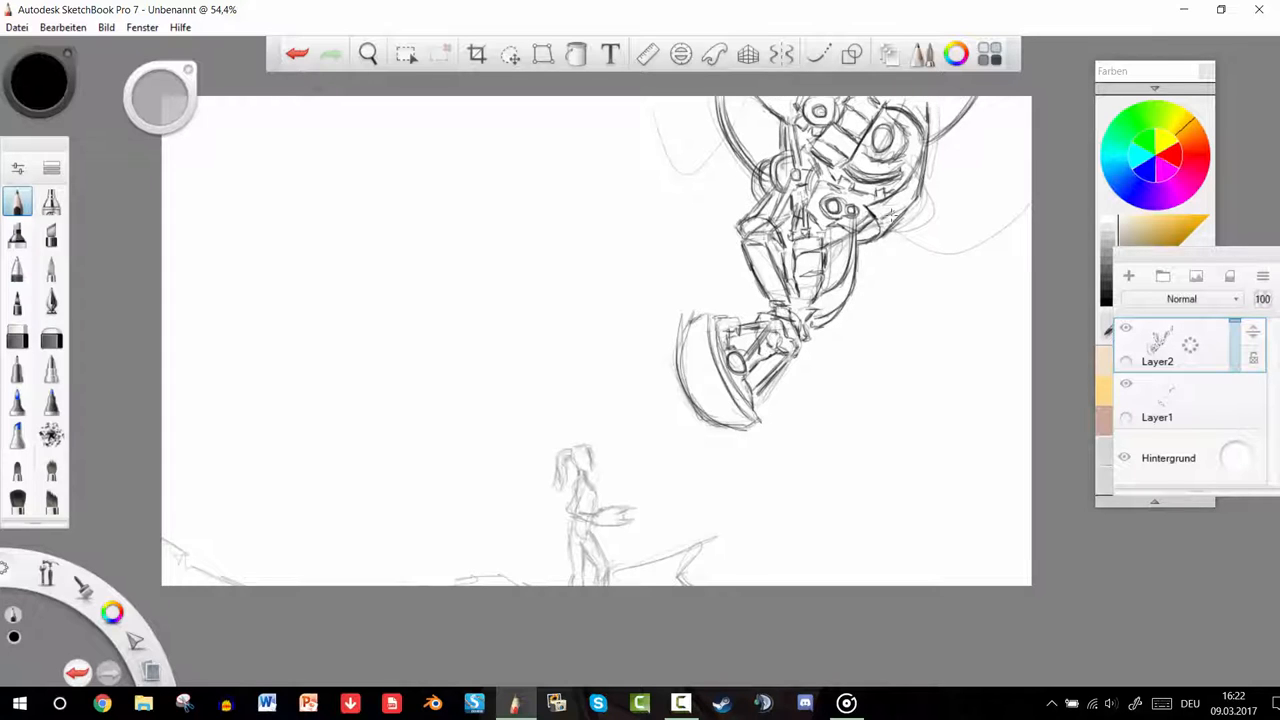
- Use the freehand lasso to tint the background beige and block dark grey into GLaDOS's body
left_click(510, 54)
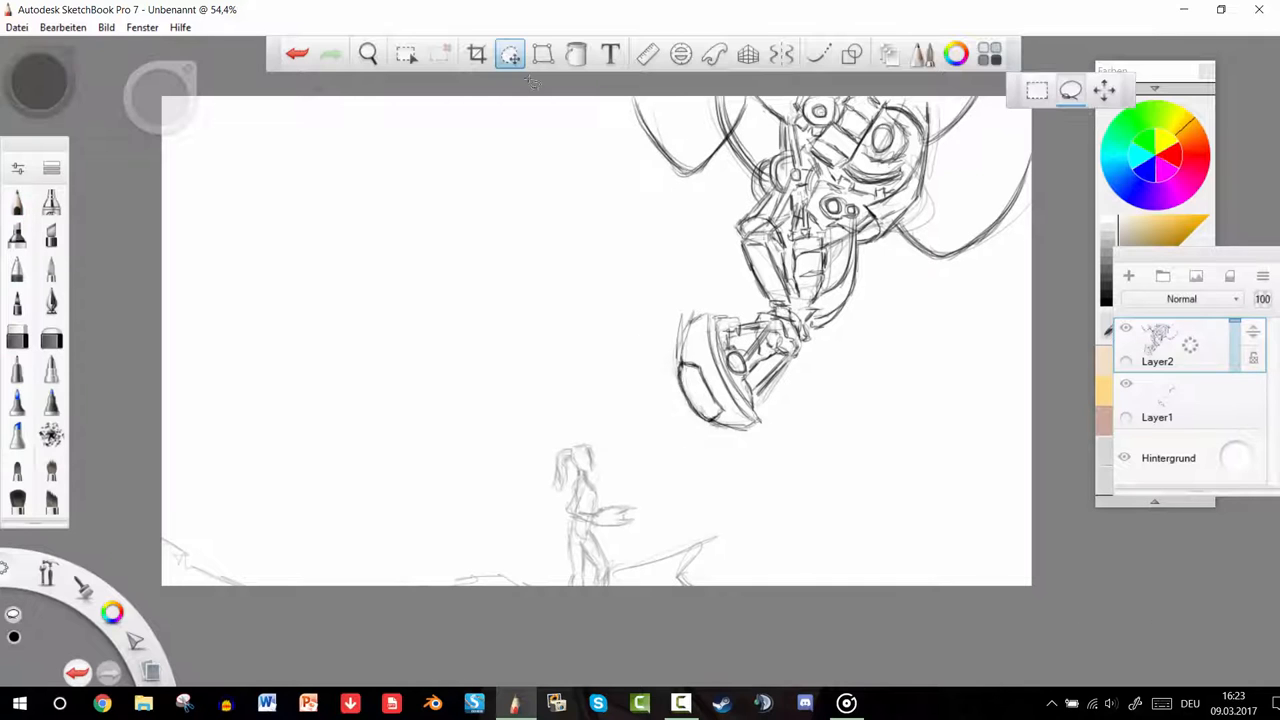
left_click(1156, 417)
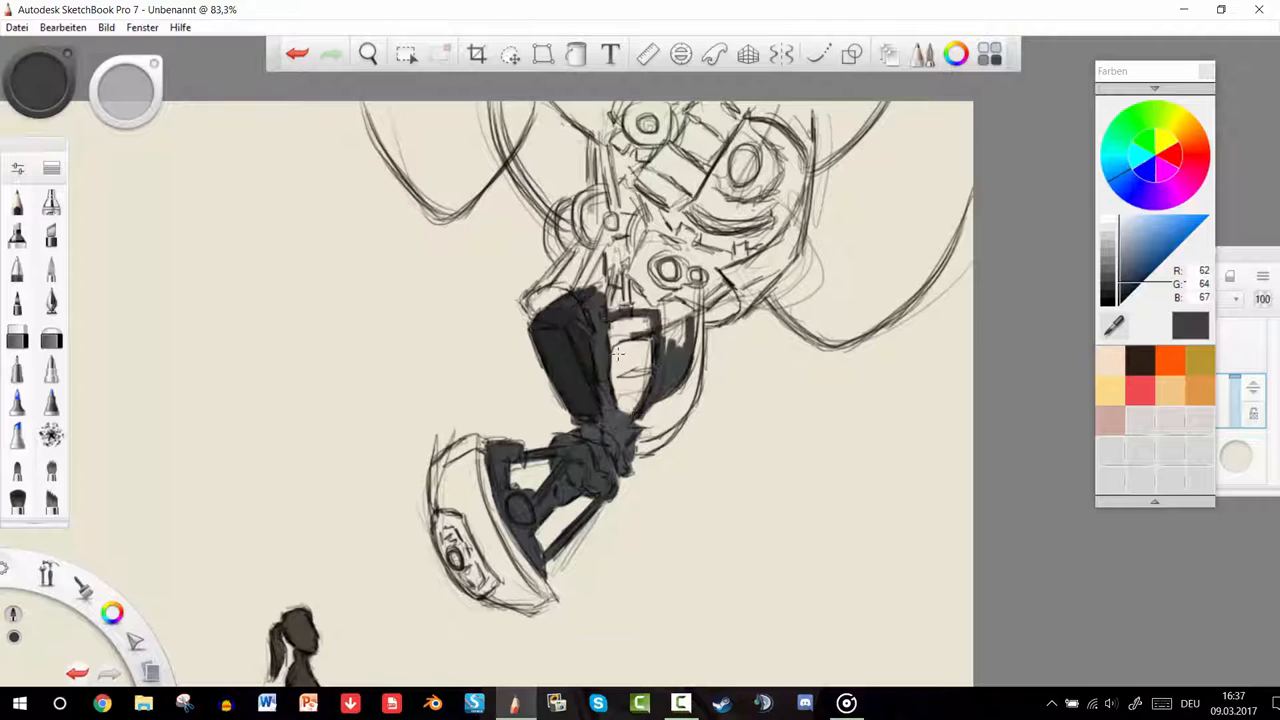
- Paint GLaDOS with cables and glowing eye, Chell, and dark debris, then add a layer
left_click(368, 54)
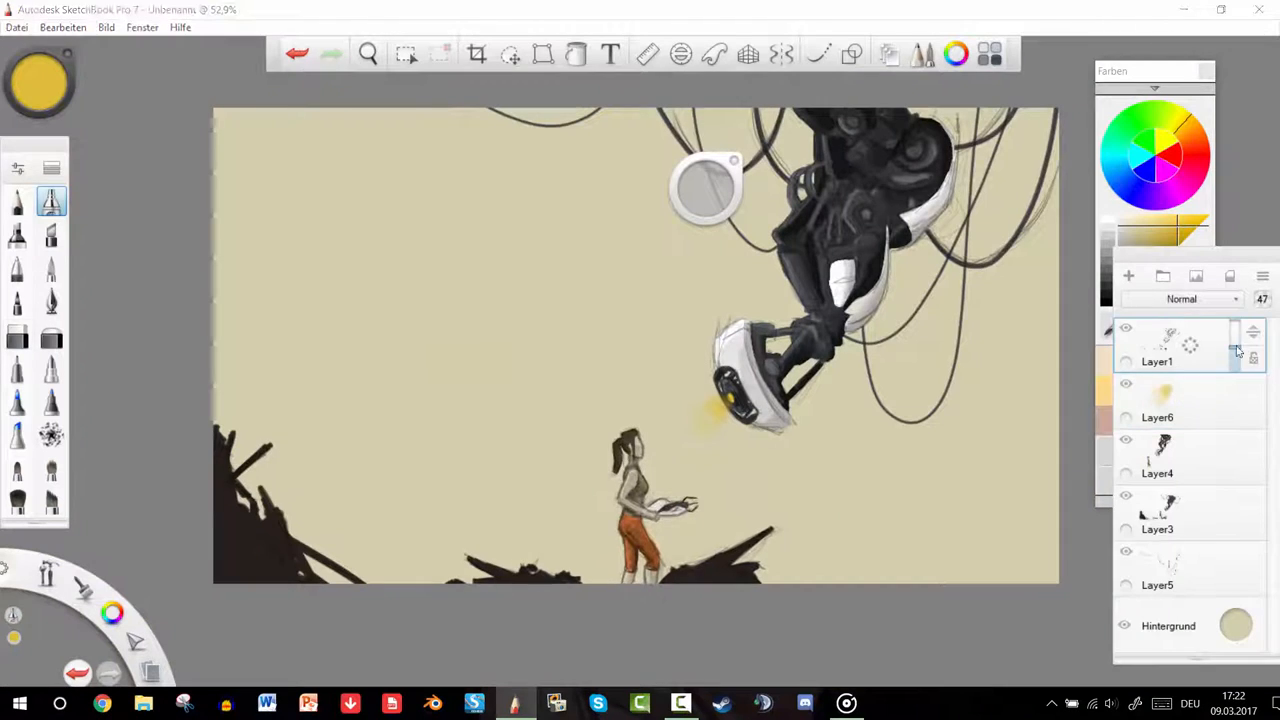
left_click(1128, 275)
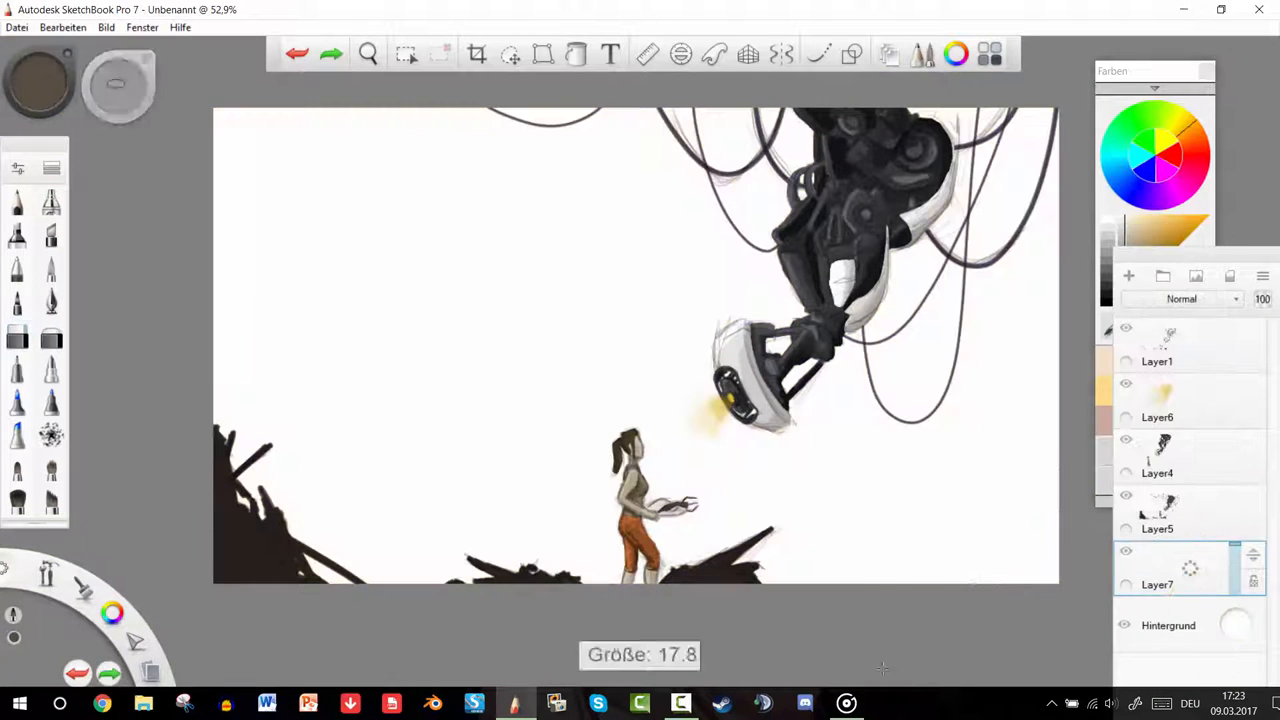